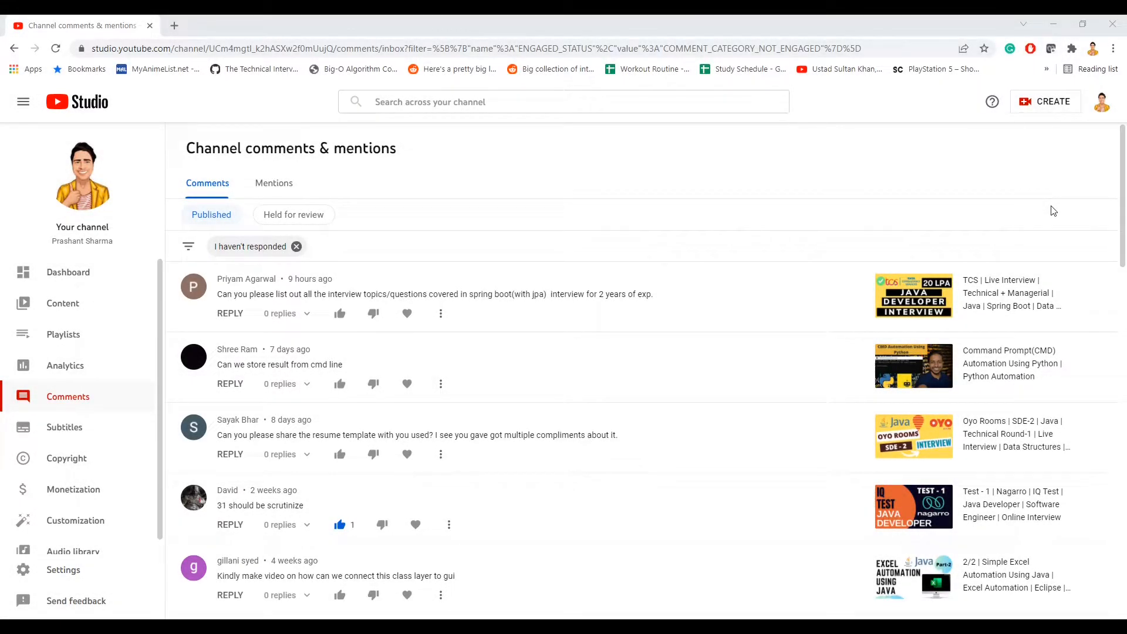
{"action": "mouse_move", "coordinate": [231, 376]}
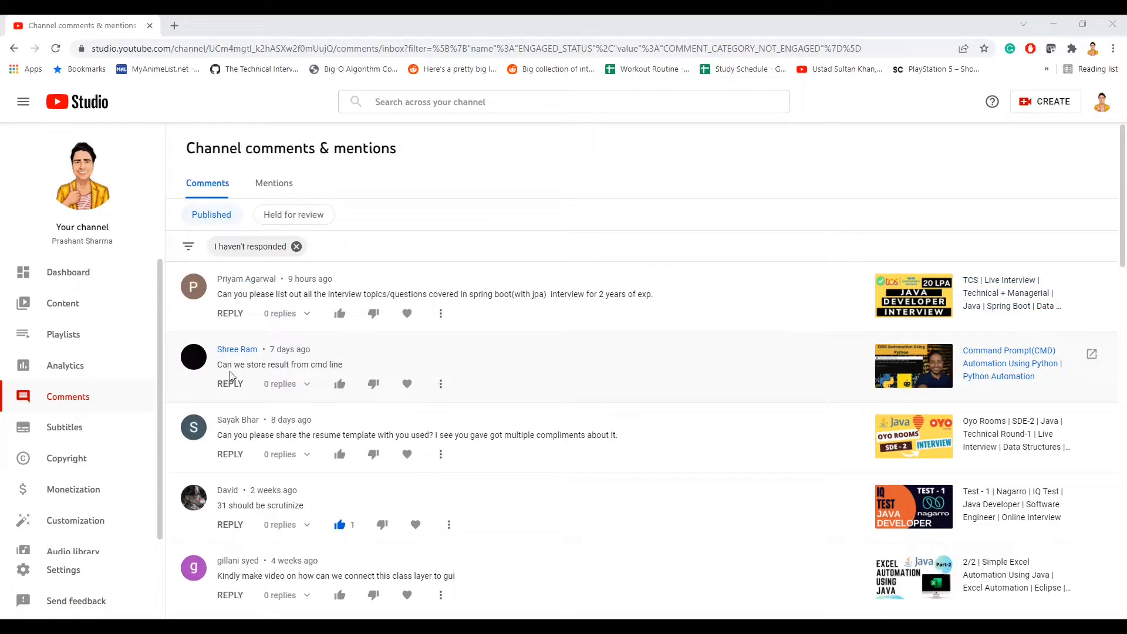
{"action": "mouse_move", "coordinate": [238, 378]}
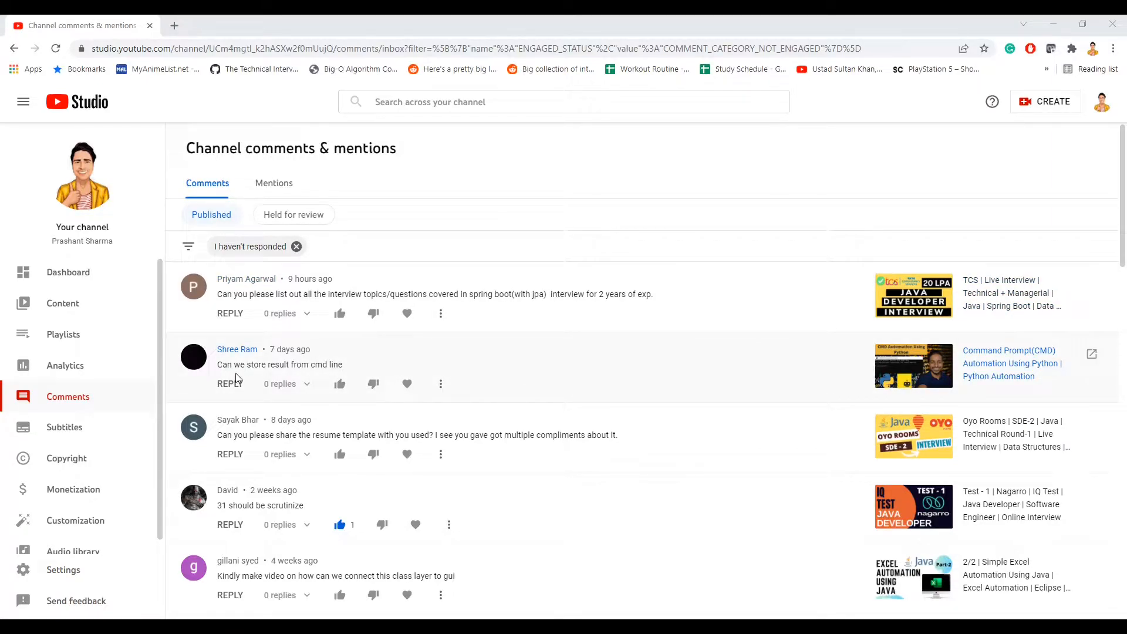
{"action": "mouse_move", "coordinate": [641, 393]}
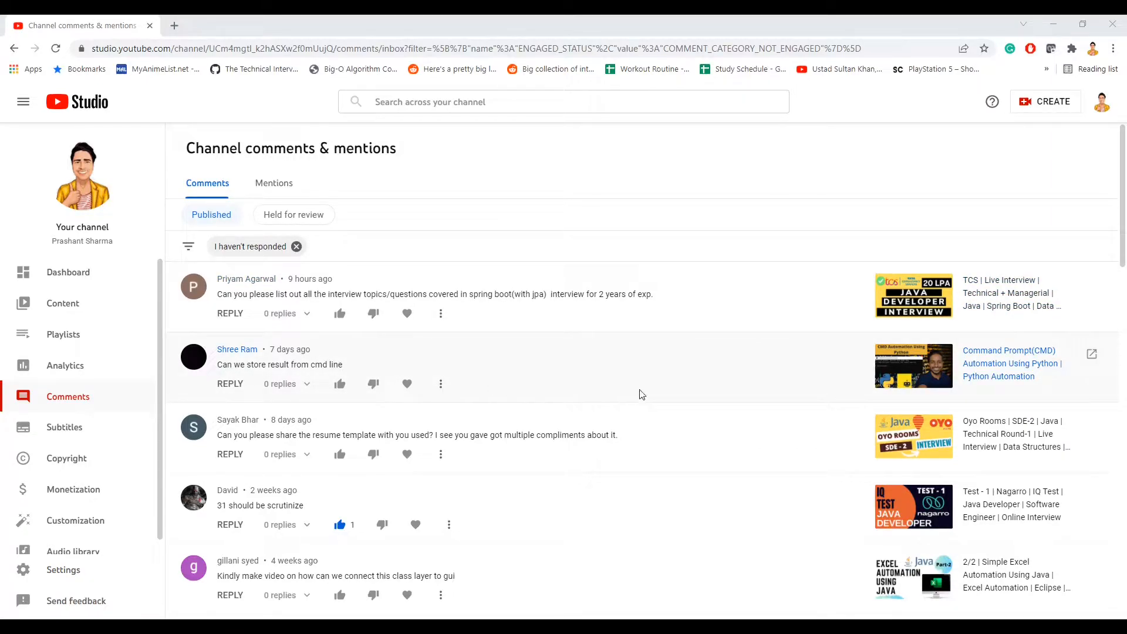
{"action": "mouse_move", "coordinate": [983, 367]}
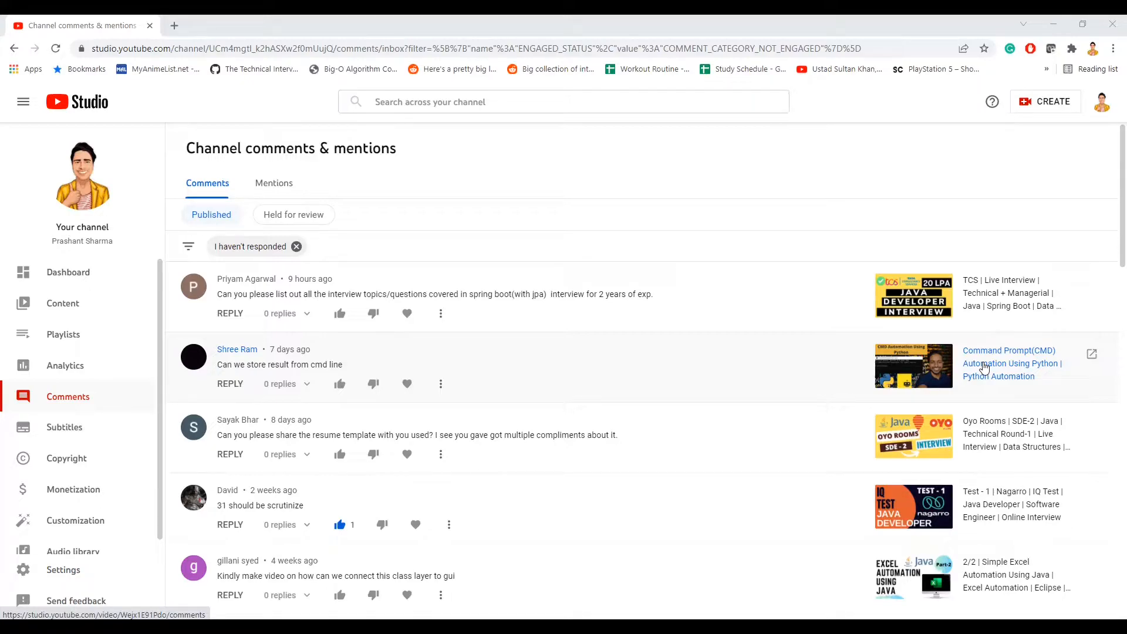
{"action": "mouse_move", "coordinate": [987, 361]}
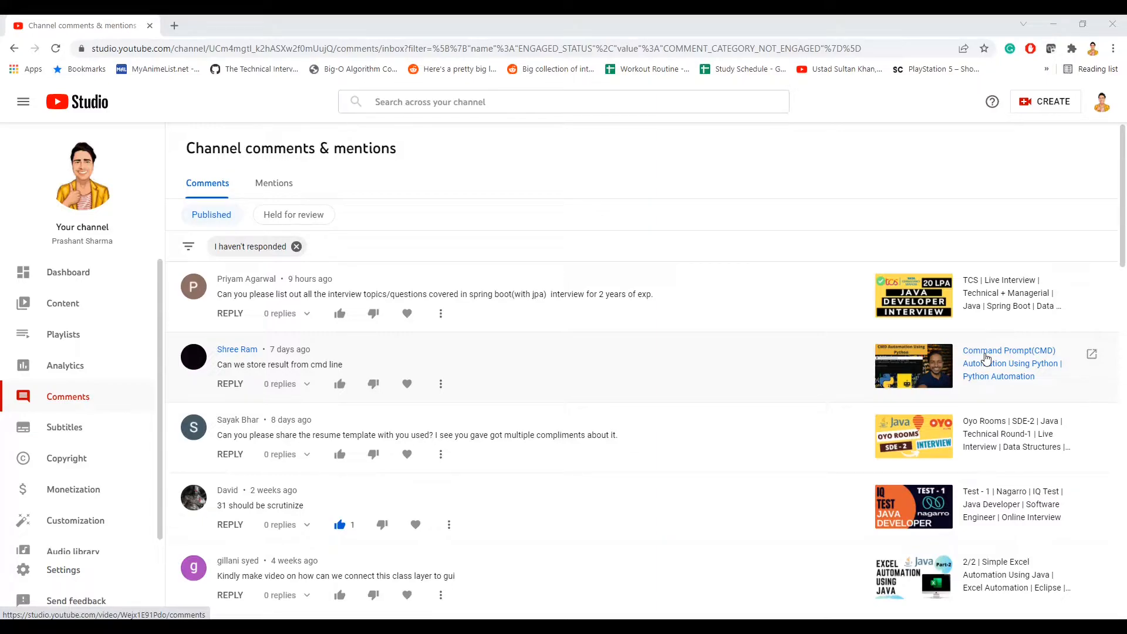
{"action": "mouse_move", "coordinate": [314, 364]}
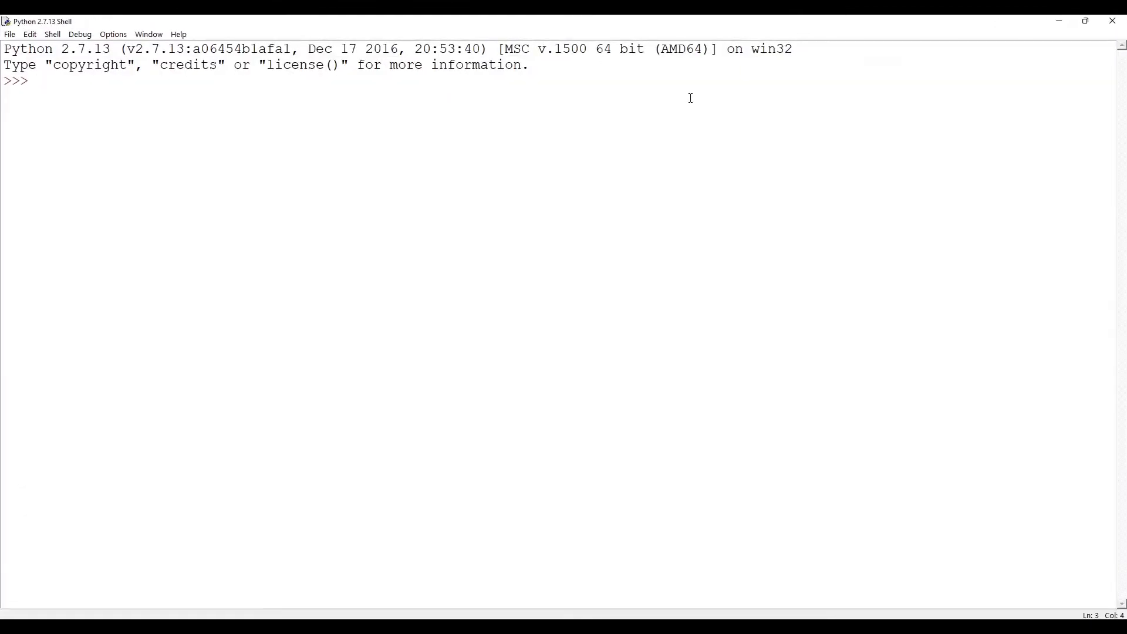
{"action": "mouse_move", "coordinate": [593, 187]}
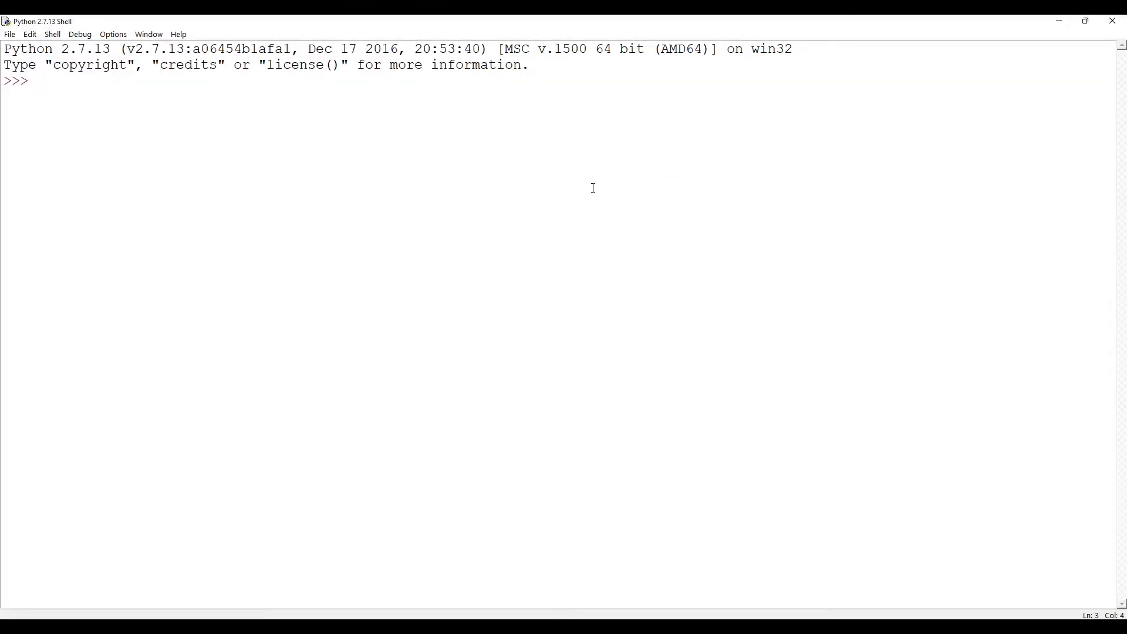
- Import subprocess and start an empty subprocess.check_output() call with the cursor inside the parentheses
{"action": "type", "text": "import subproces"}
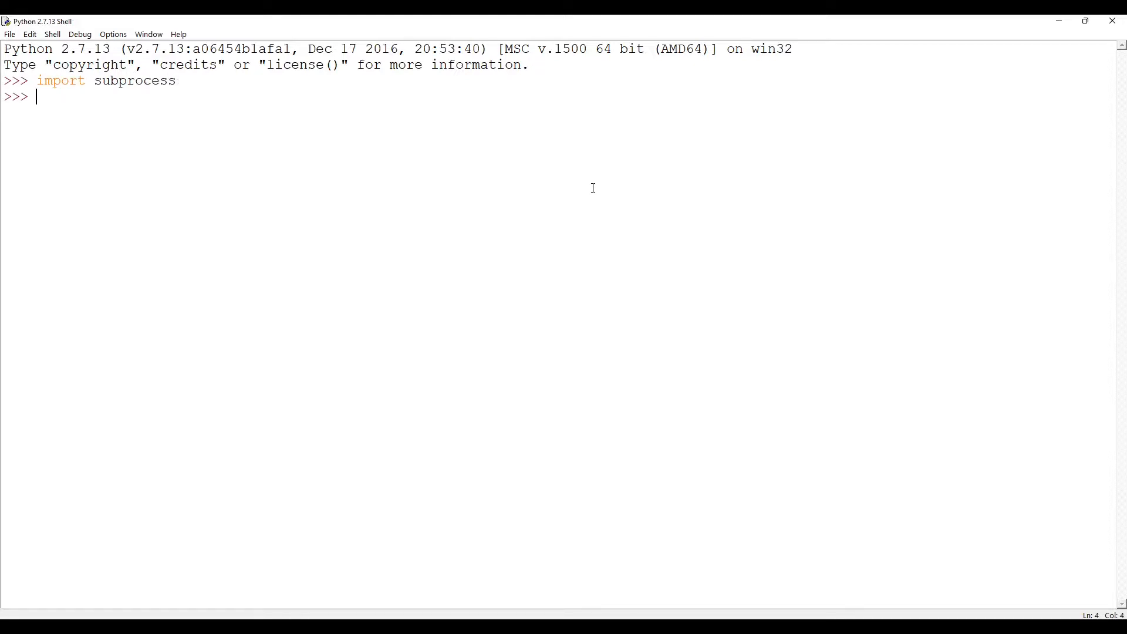
{"action": "type", "text": "sub"}
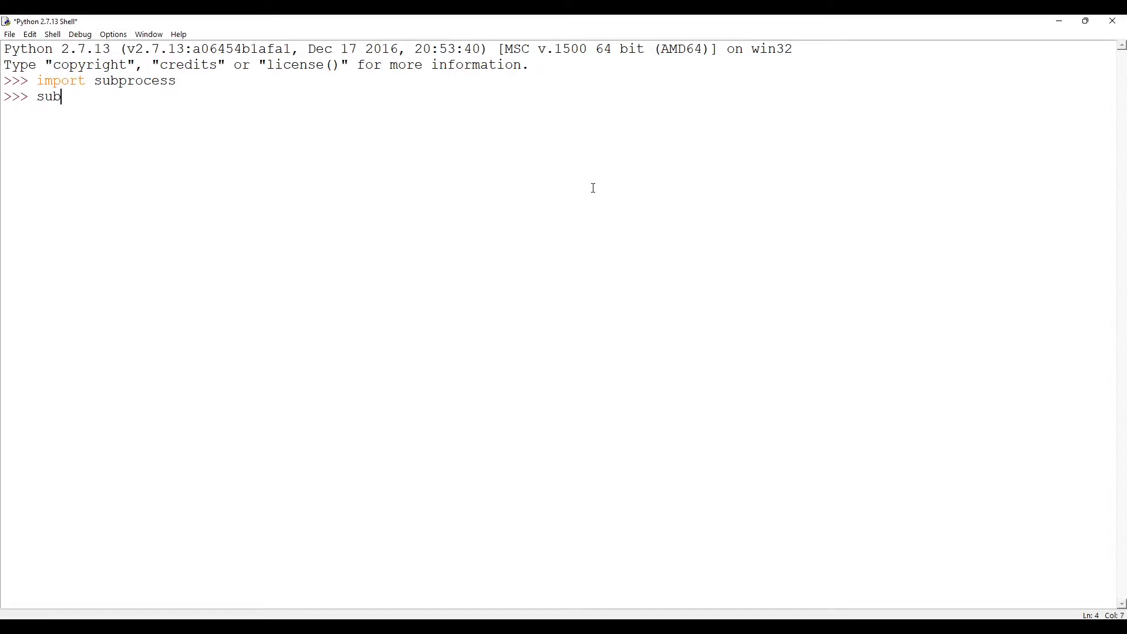
{"action": "type", "text": "process."}
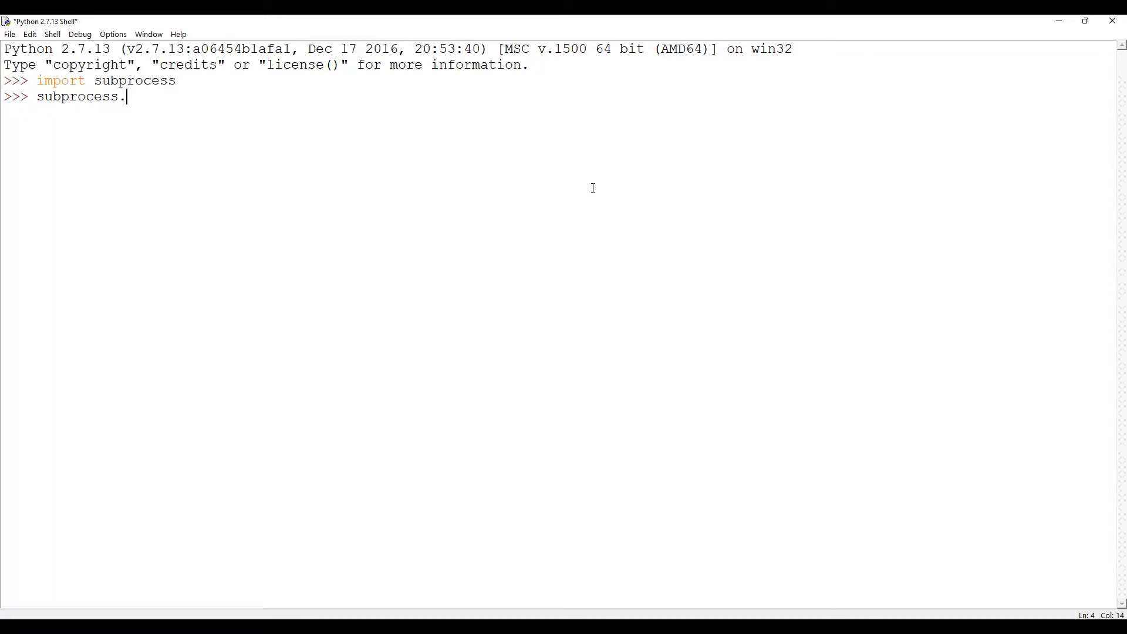
{"action": "type", "text": "check_ou"}
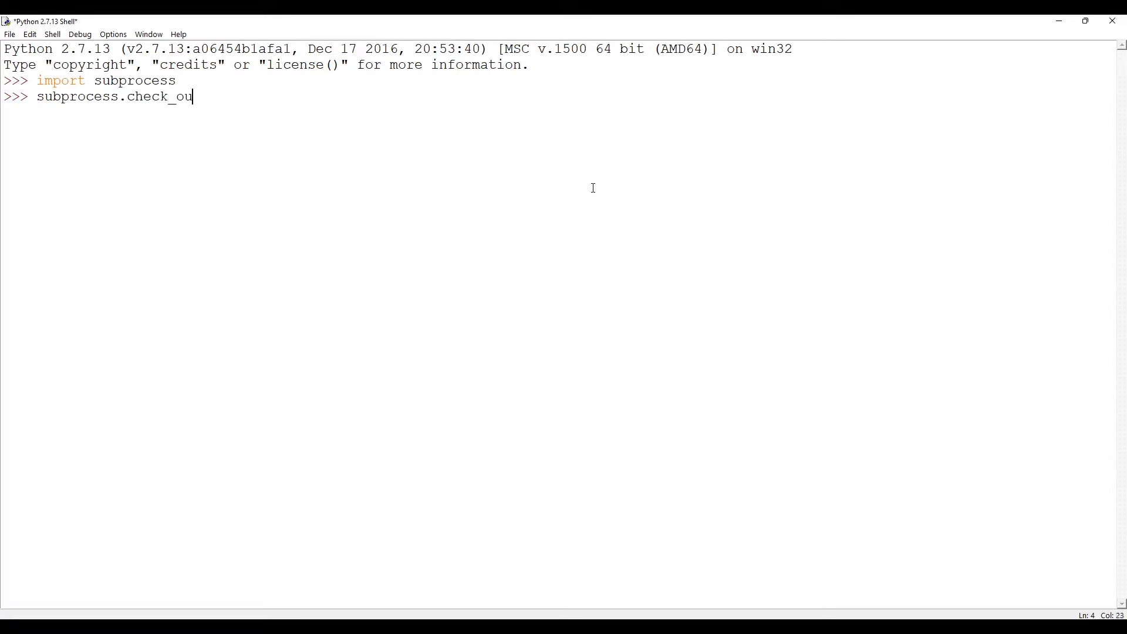
{"action": "type", "text": "tput"}
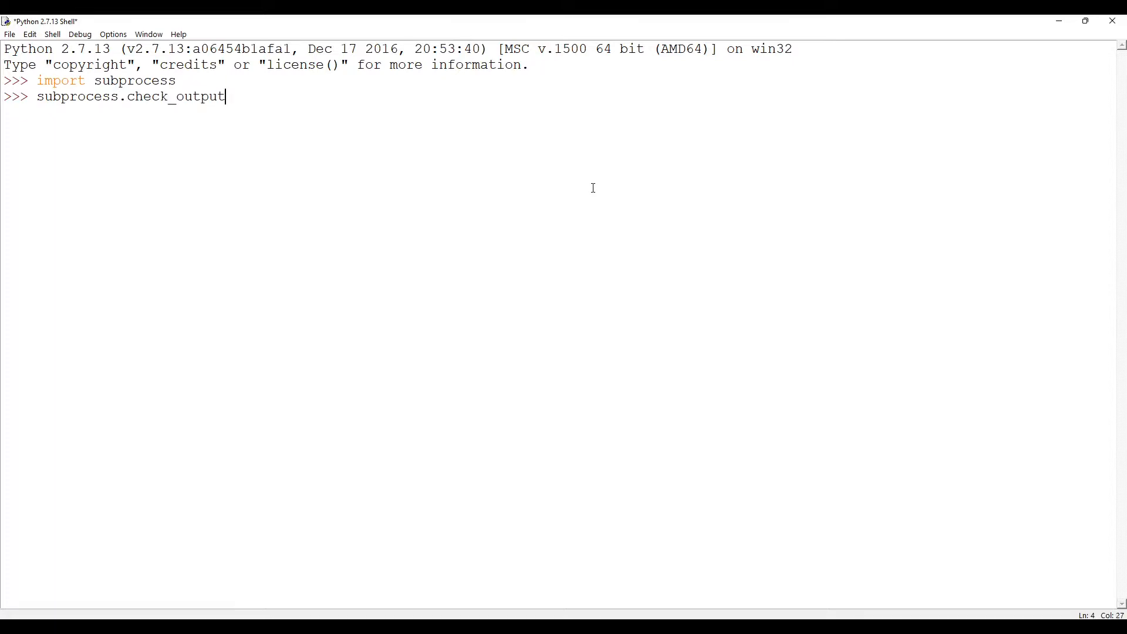
{"action": "type", "text": "()"}
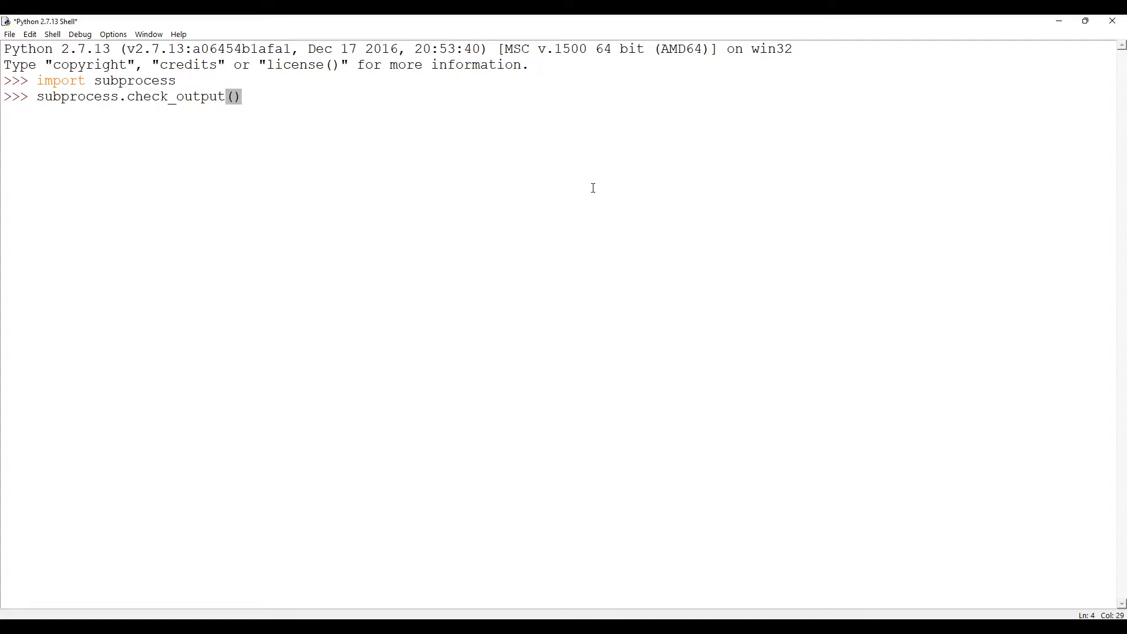
{"action": "key", "text": "Left"}
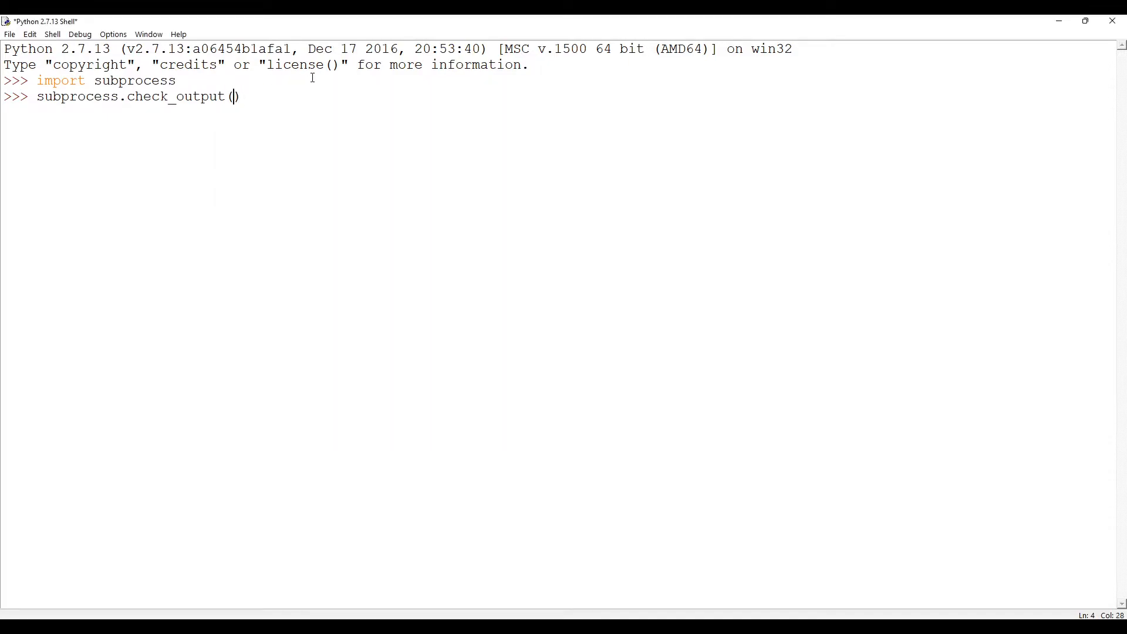
- Type the quoted argument "java --version" inside the check_output parentheses
{"action": "type", "text": "\""}
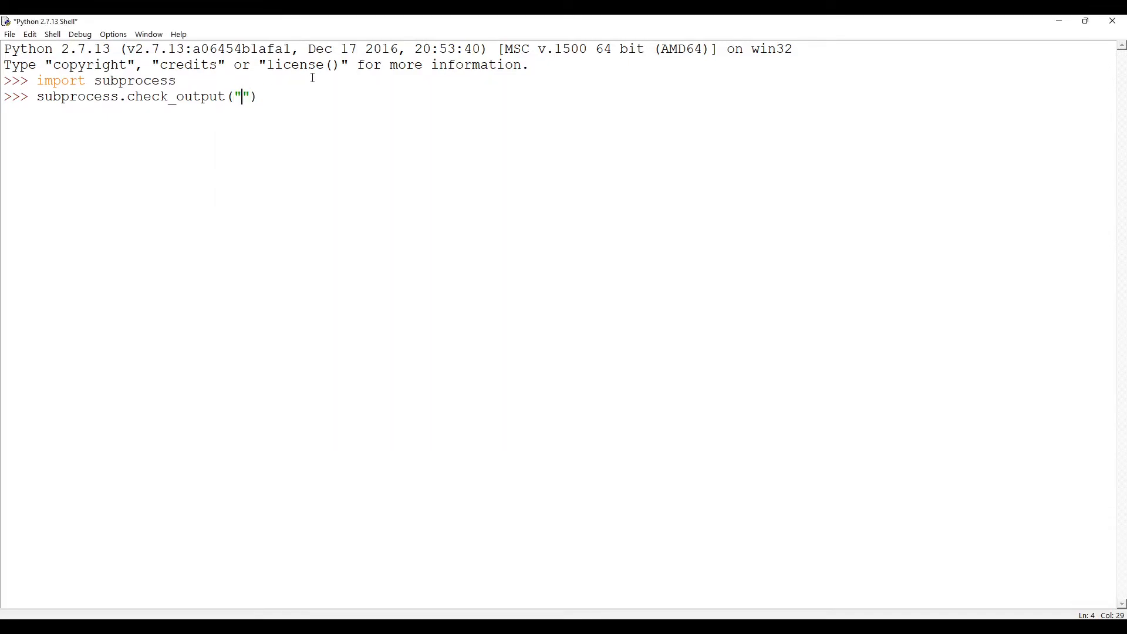
{"action": "type", "text": "java --"}
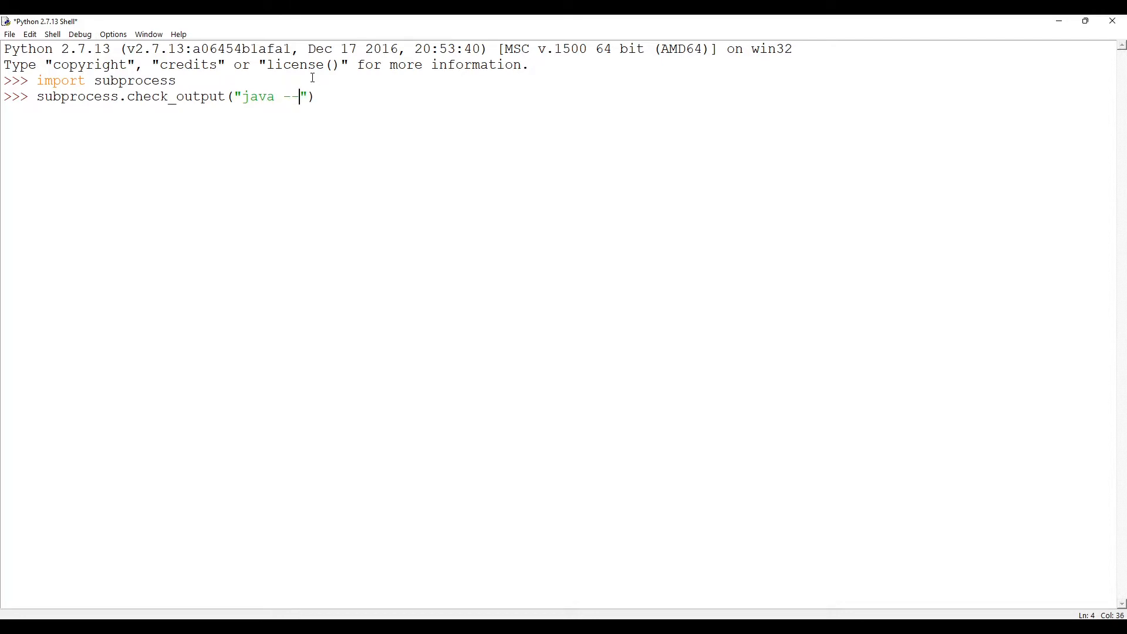
{"action": "type", "text": "version"}
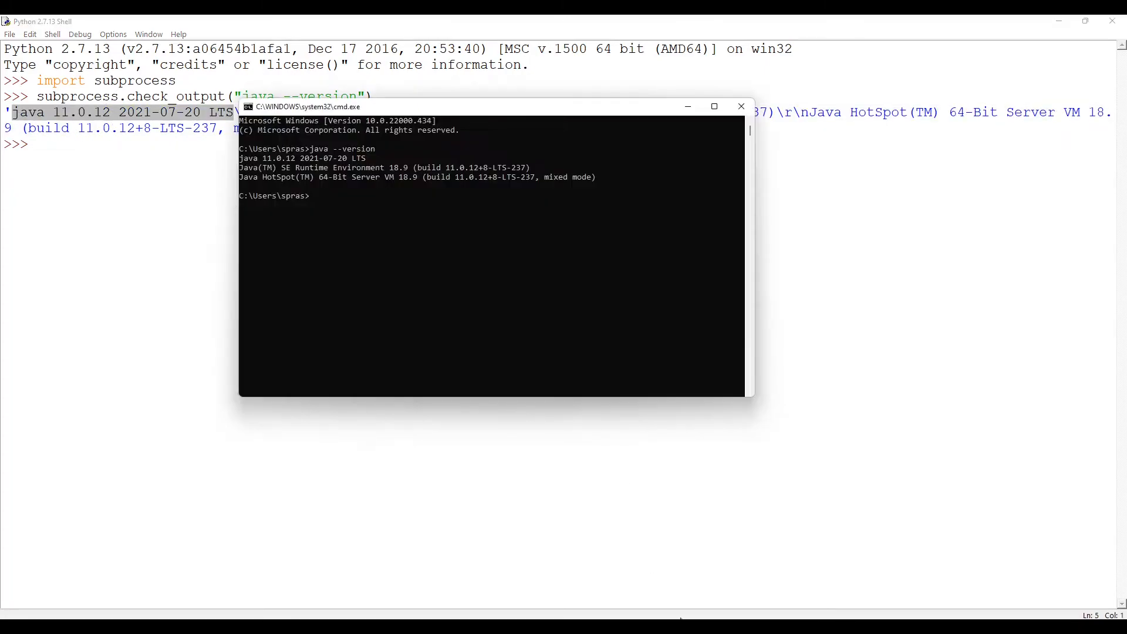
{"action": "mouse_move", "coordinate": [396, 164]}
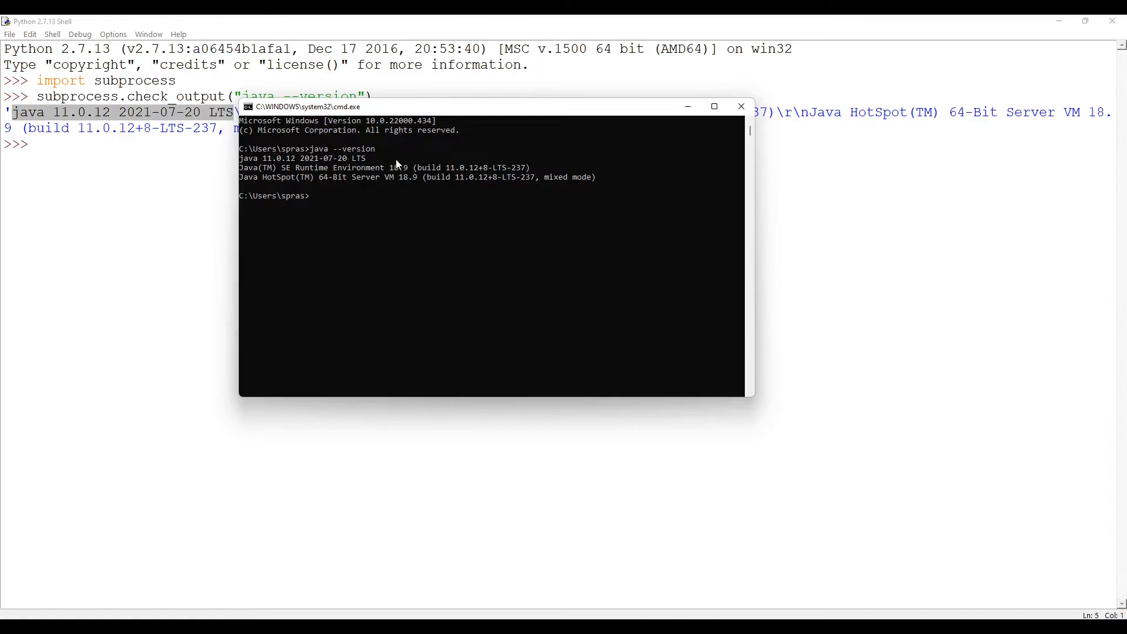
- Return to the Python shell and select the returned Java 11.0.12 version string
{"action": "left_click", "coordinate": [742, 106]}
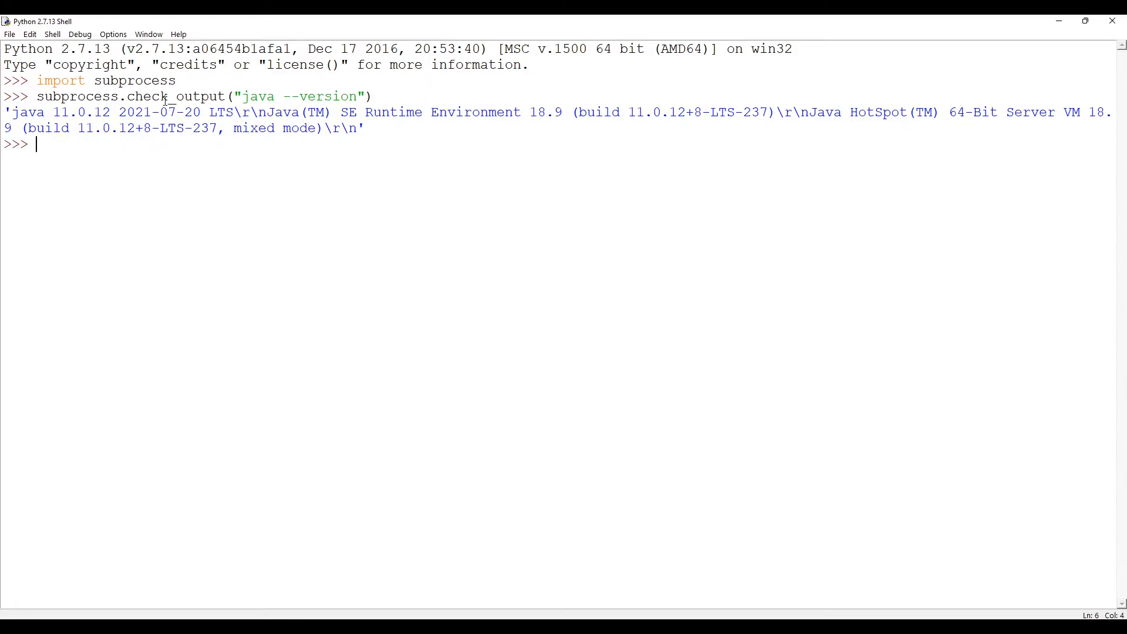
{"action": "mouse_move", "coordinate": [187, 100]}
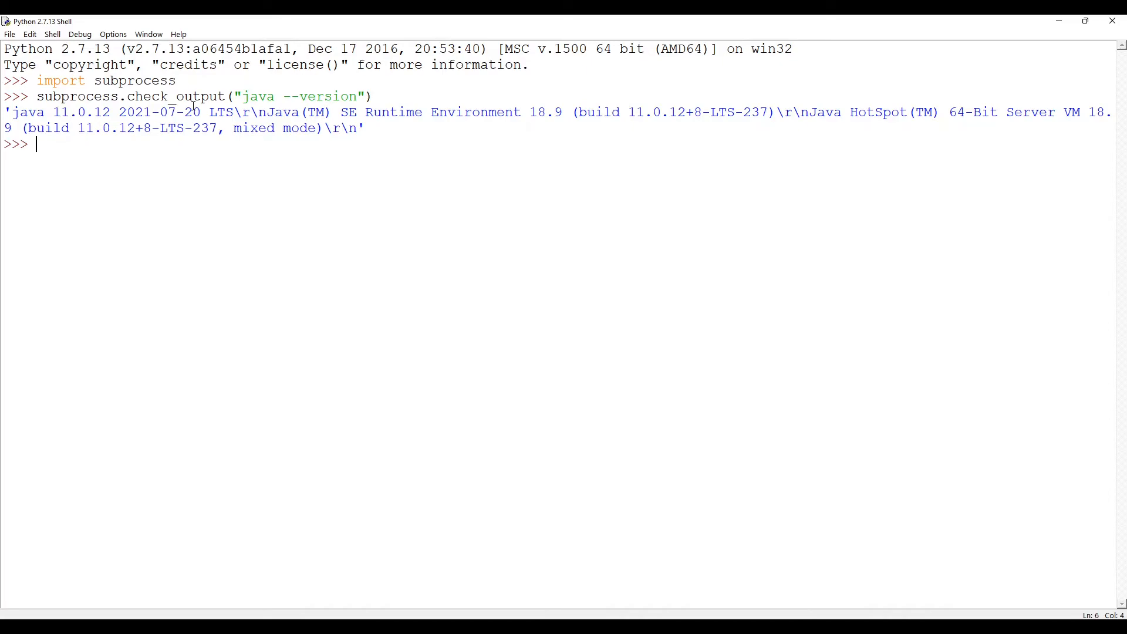
{"action": "mouse_move", "coordinate": [222, 112]}
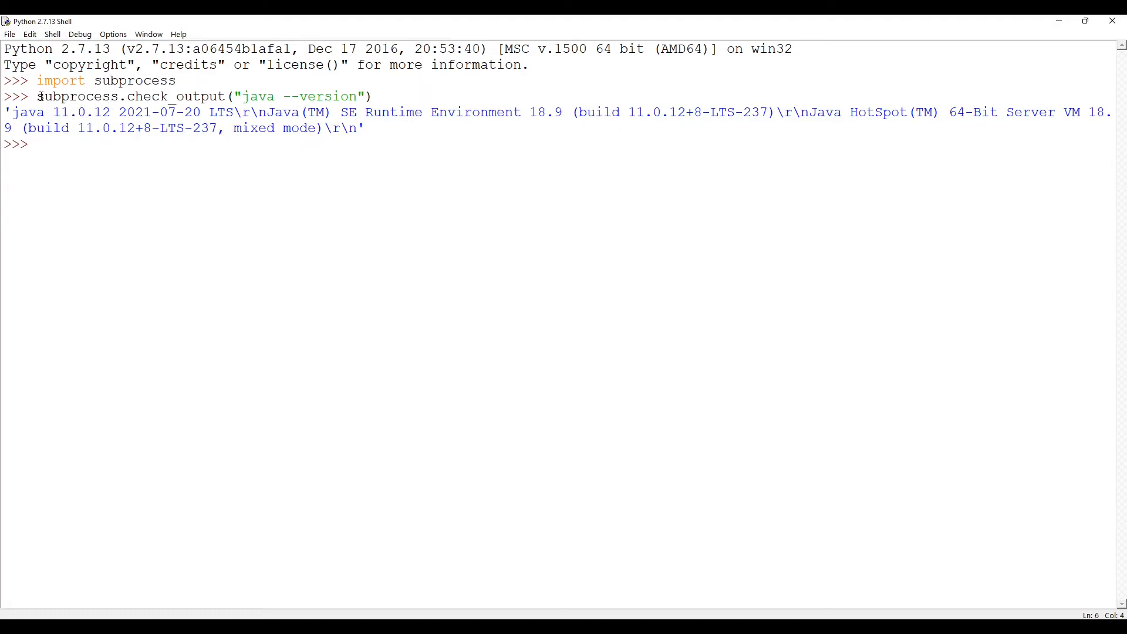
{"action": "left_click_drag", "start_coordinate": [37, 97], "coordinate": [372, 96]}
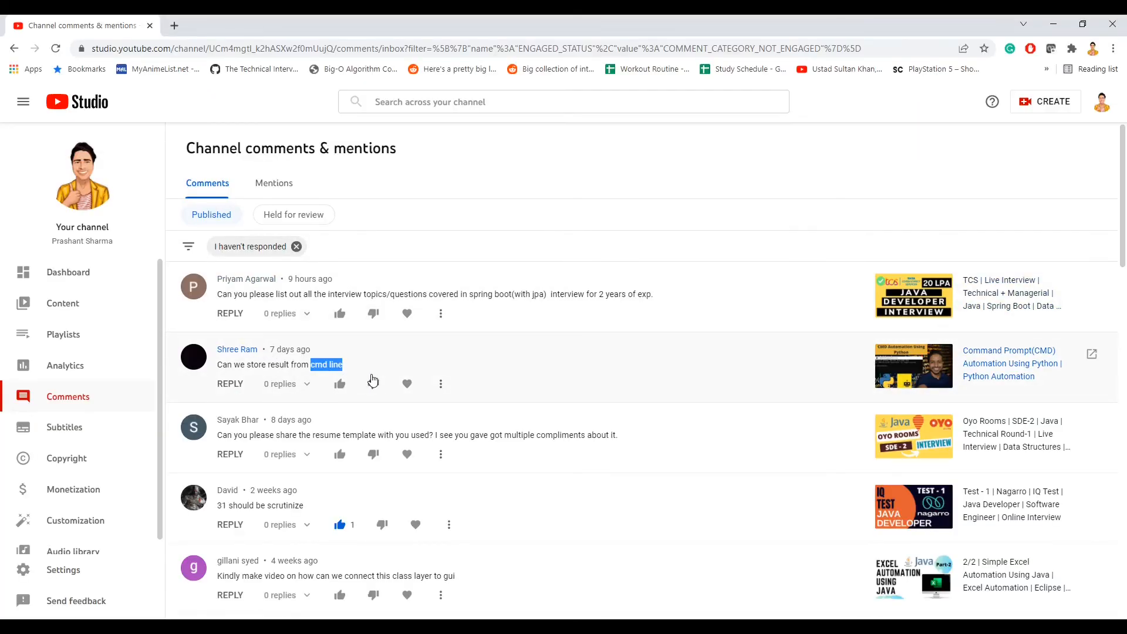
{"action": "mouse_move", "coordinate": [298, 358]}
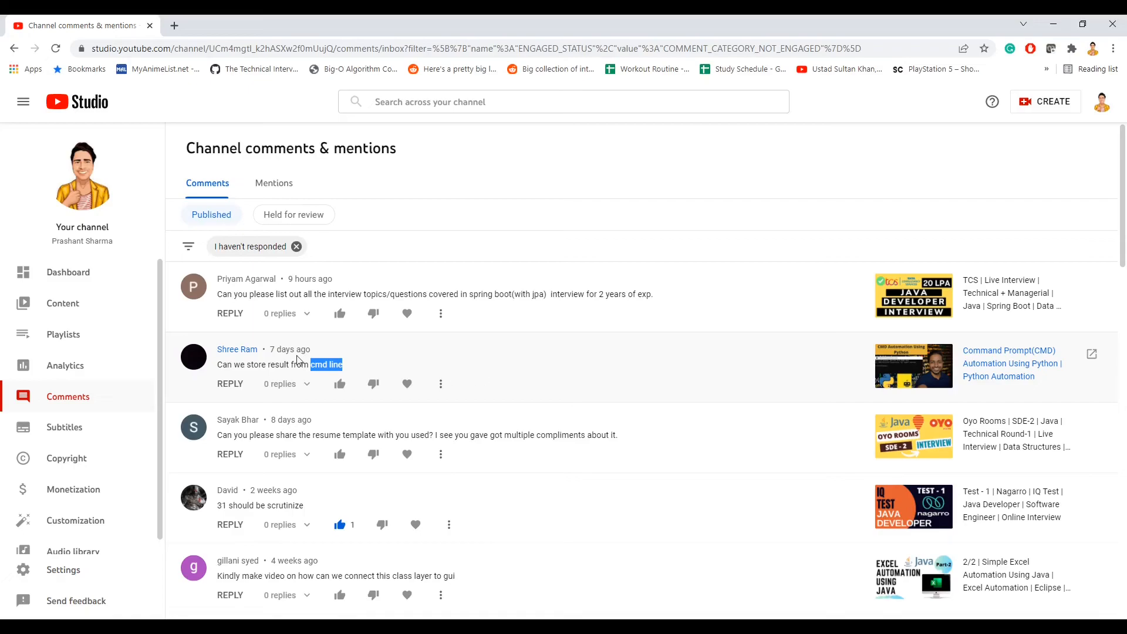